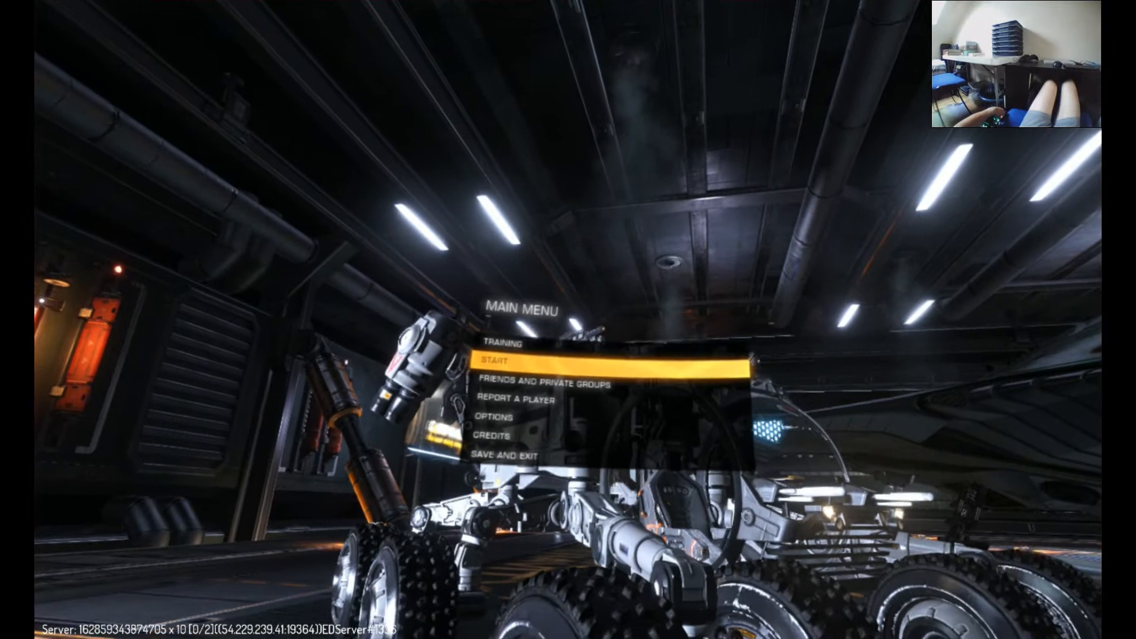
Start the game from the main menu in Open Play mode
click(500, 360)
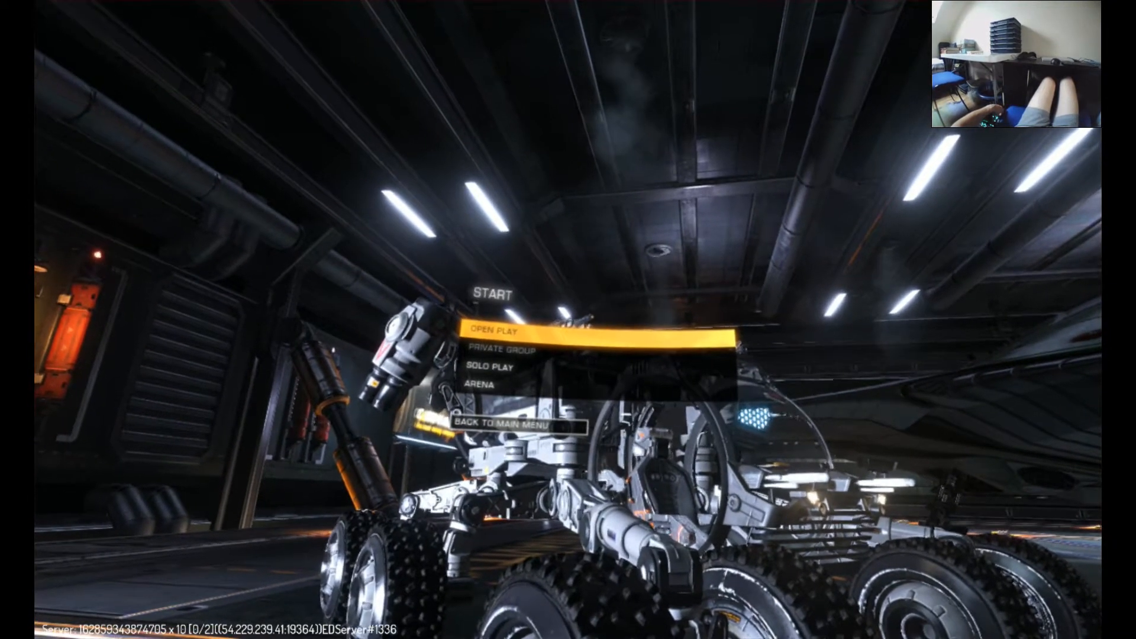
click(492, 329)
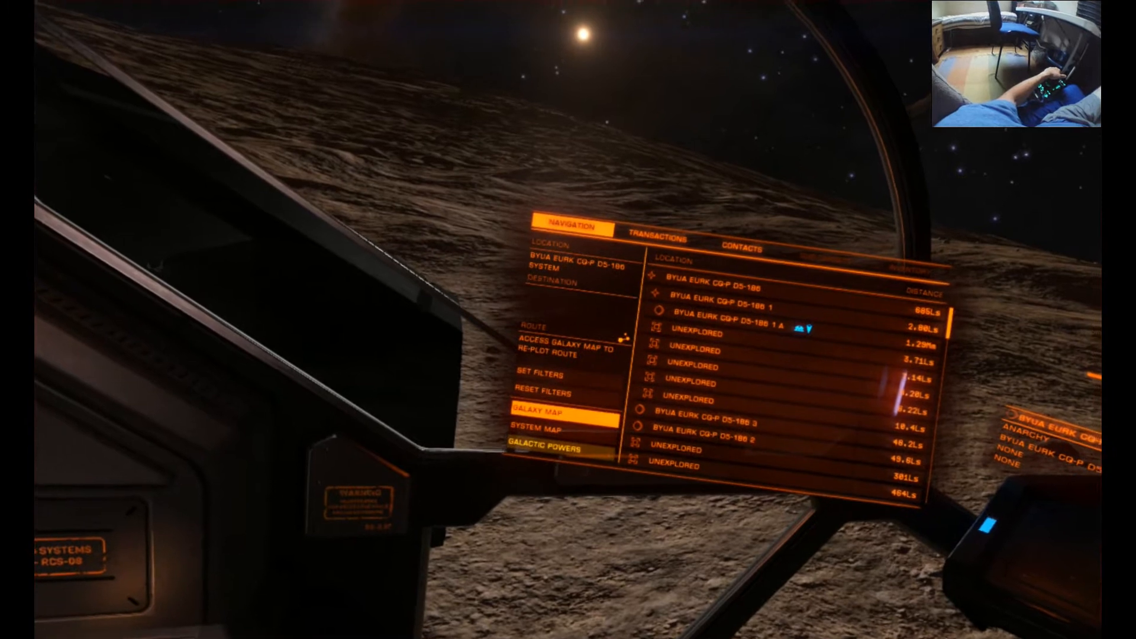
click(547, 417)
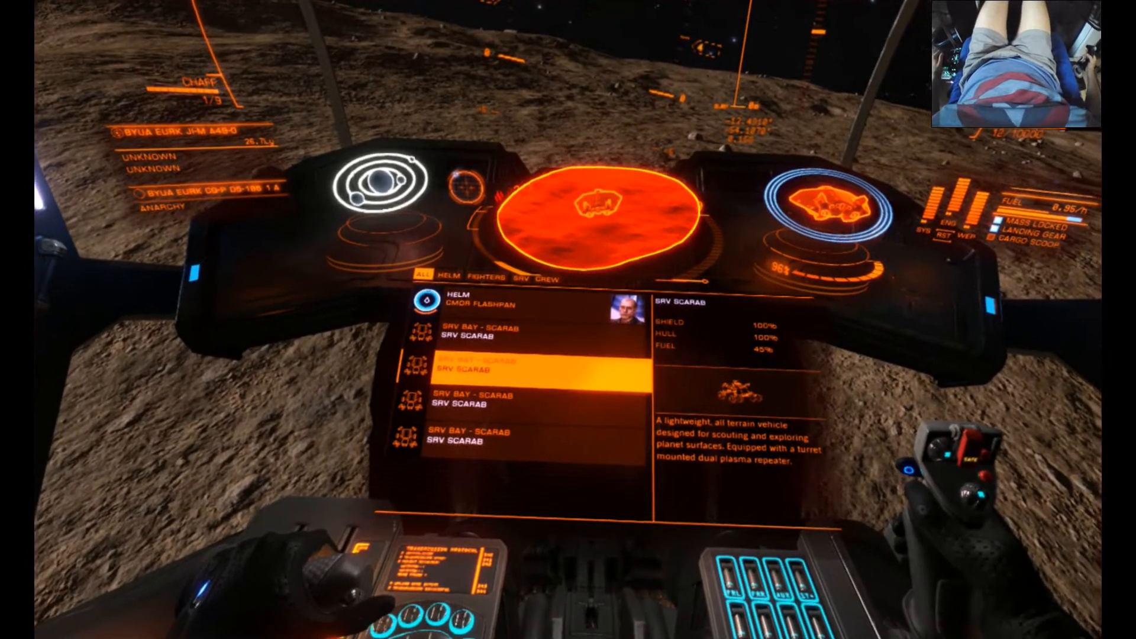
Select the SRV Bay Scarab in the role panel to ready it for deployment
click(500, 364)
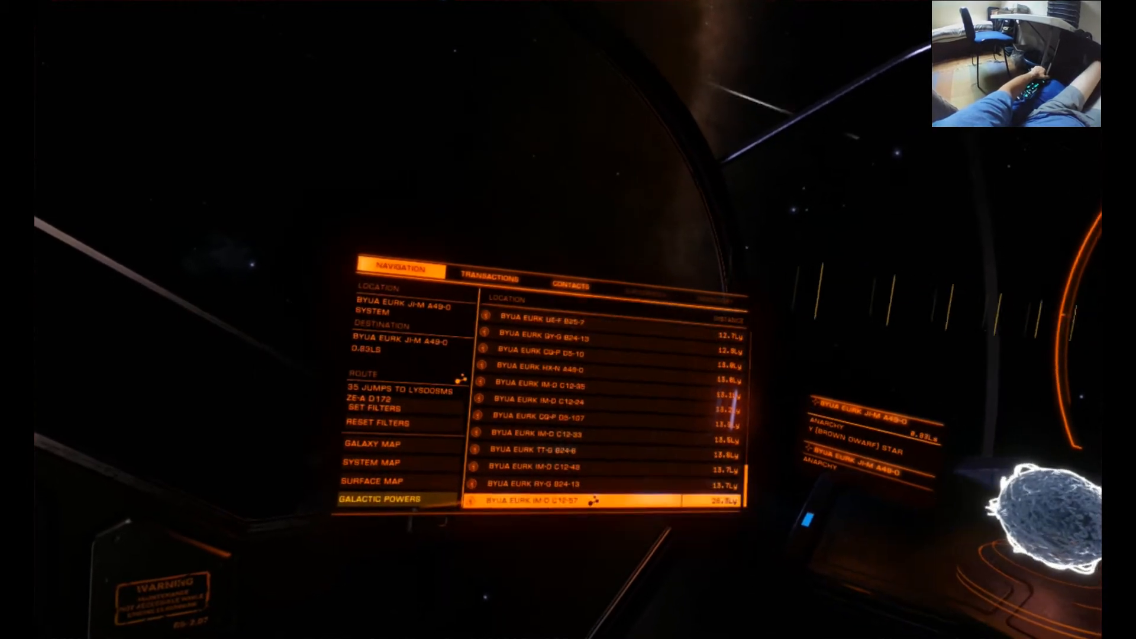
Select a nearby star system in the Navigation panel as the jump target
click(572, 499)
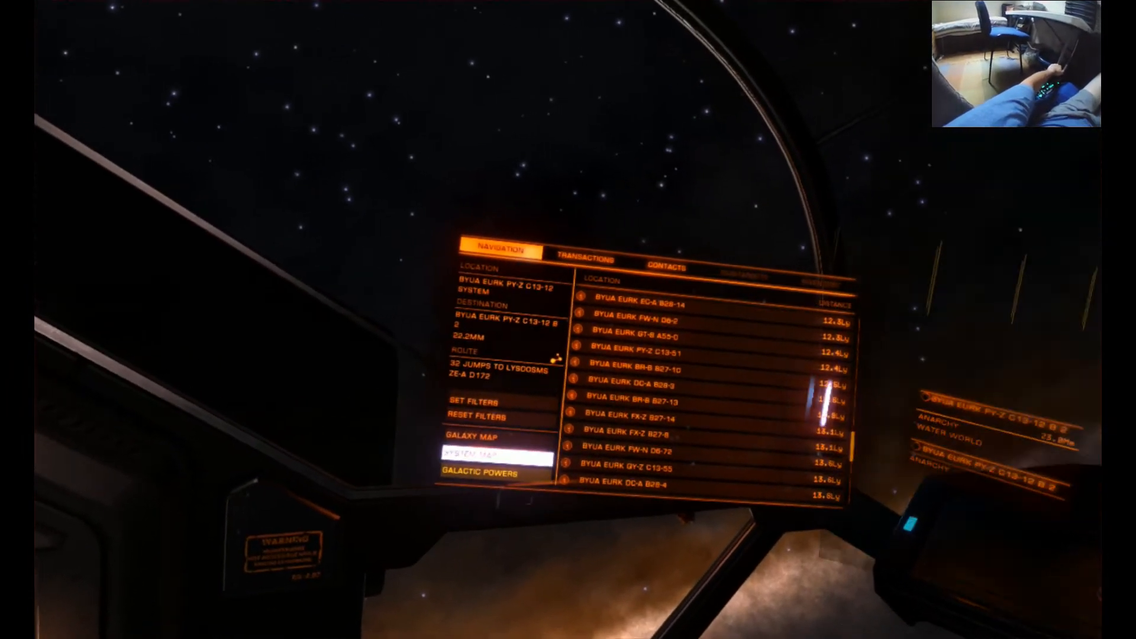
Bring up the System Map of BYUA EURK PY-Z C13-12 with its twin stars
click(483, 454)
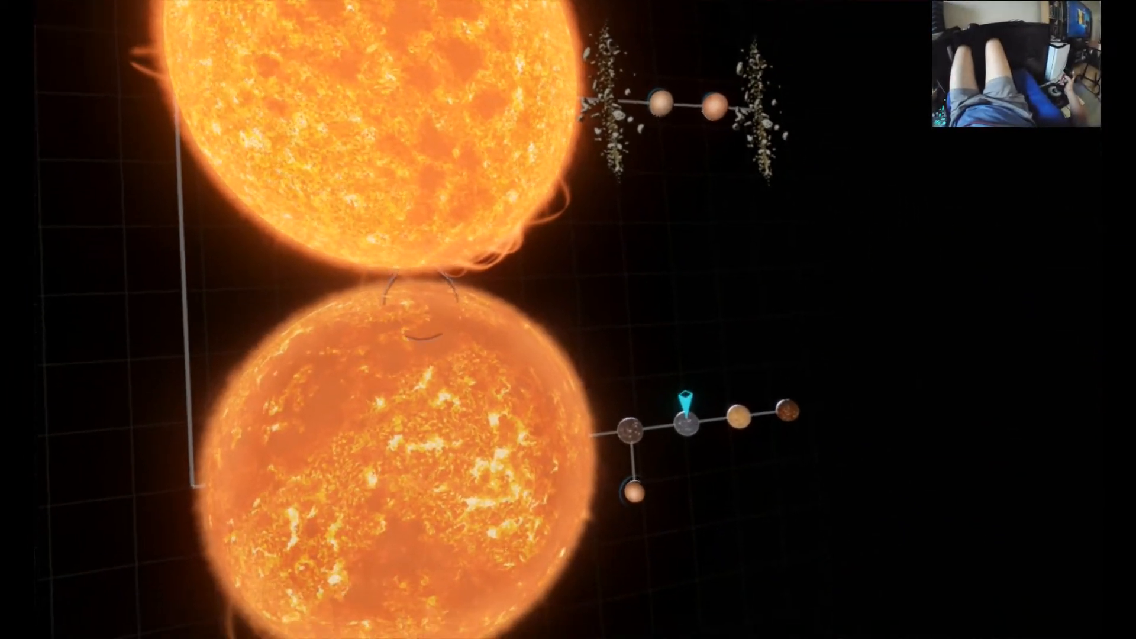